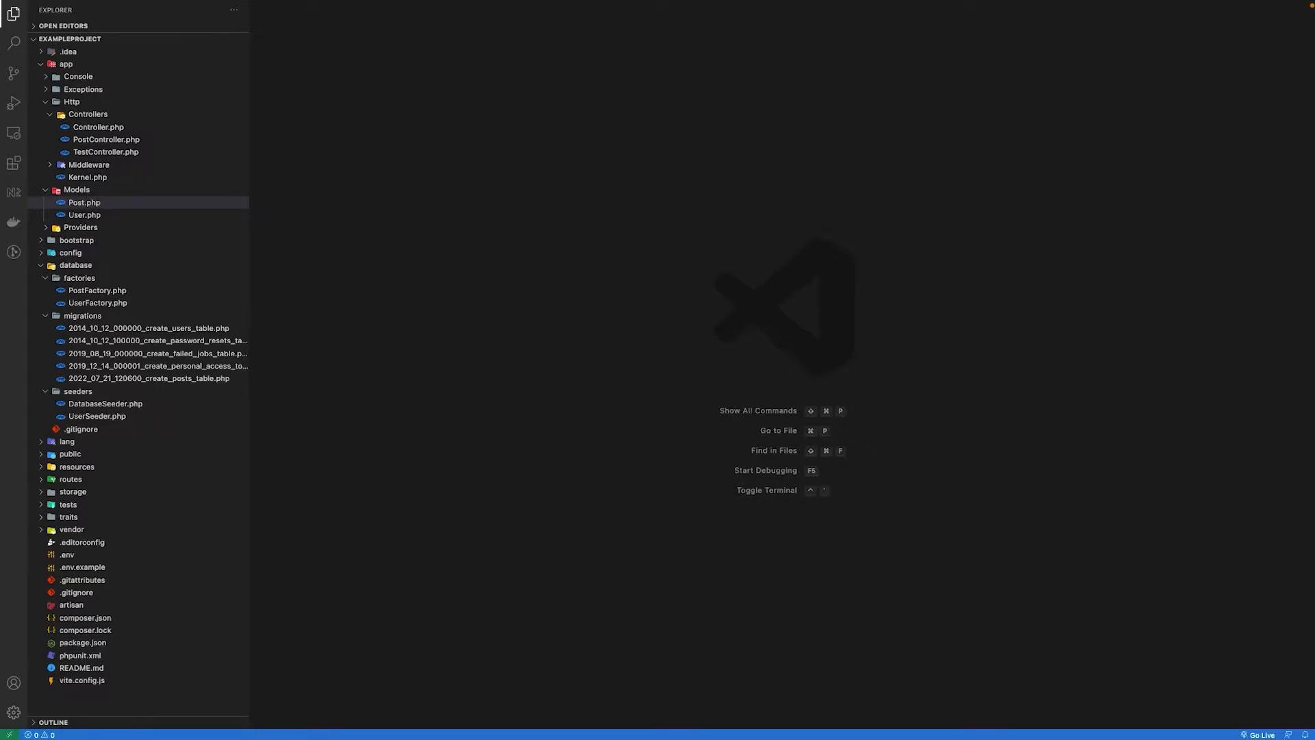
{"action": "mouse_move", "coordinate": [76, 208]}
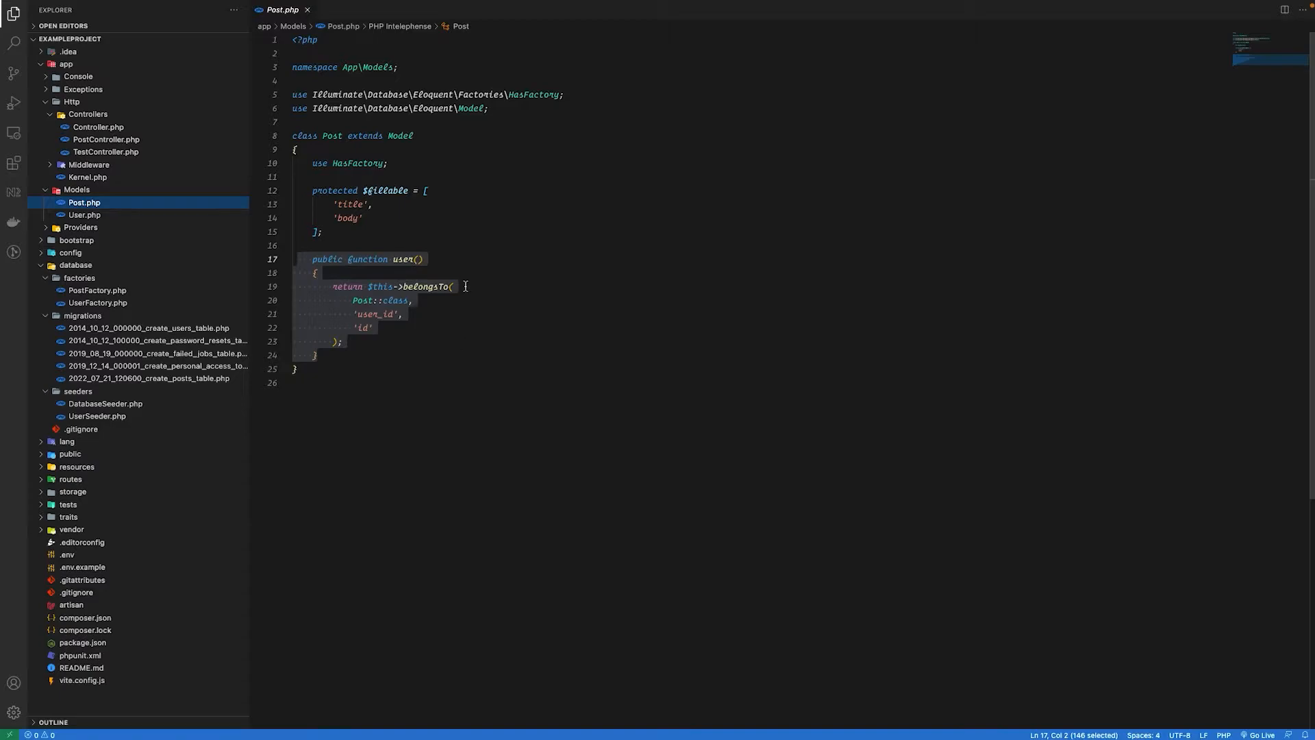
Show PostController's lazy loading Post::get() query and the loop reading each post's user
{"action": "left_click", "coordinate": [307, 10]}
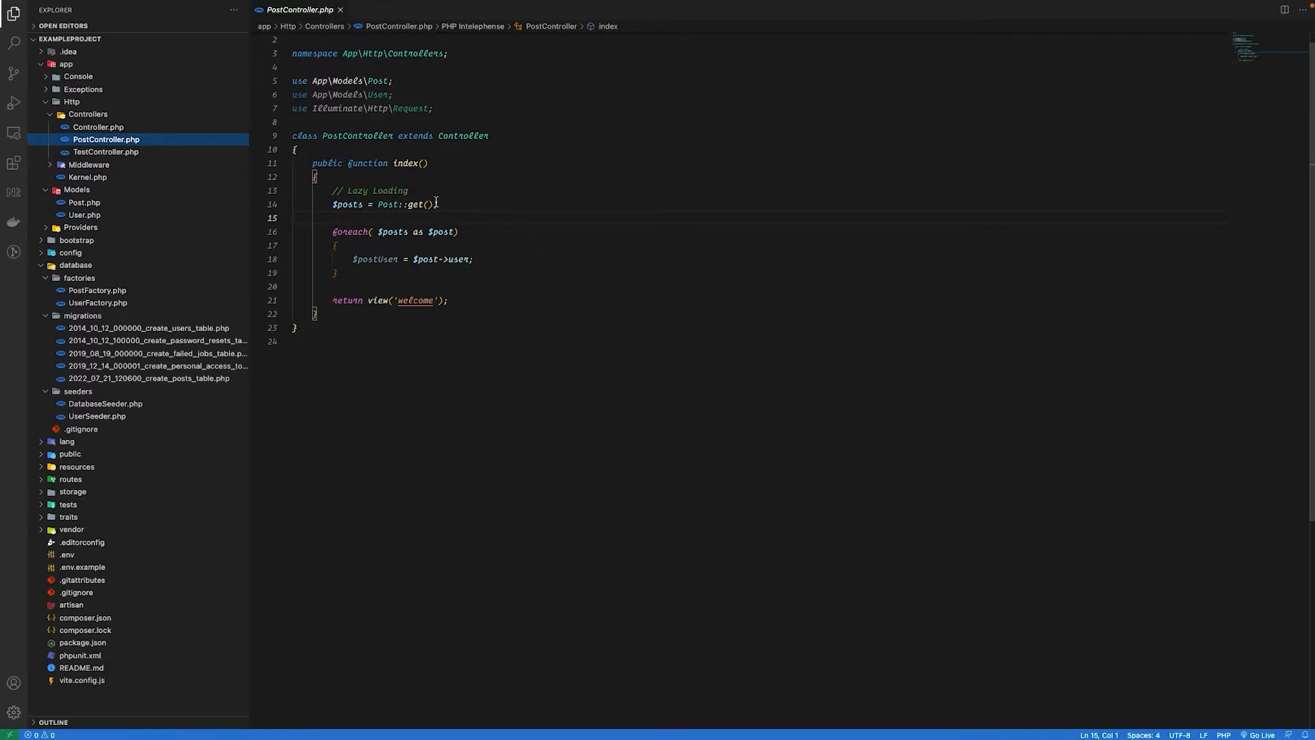
{"action": "left_click", "coordinate": [460, 204]}
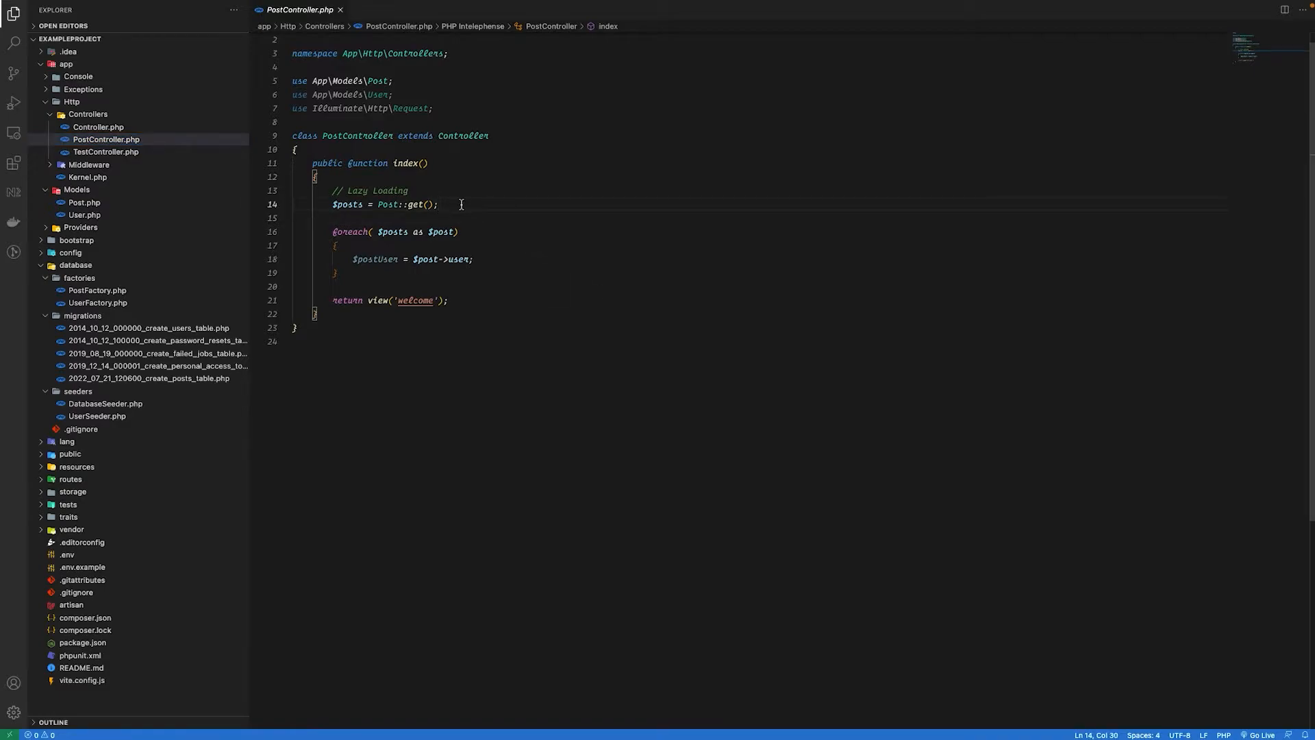
{"action": "mouse_move", "coordinate": [455, 248]}
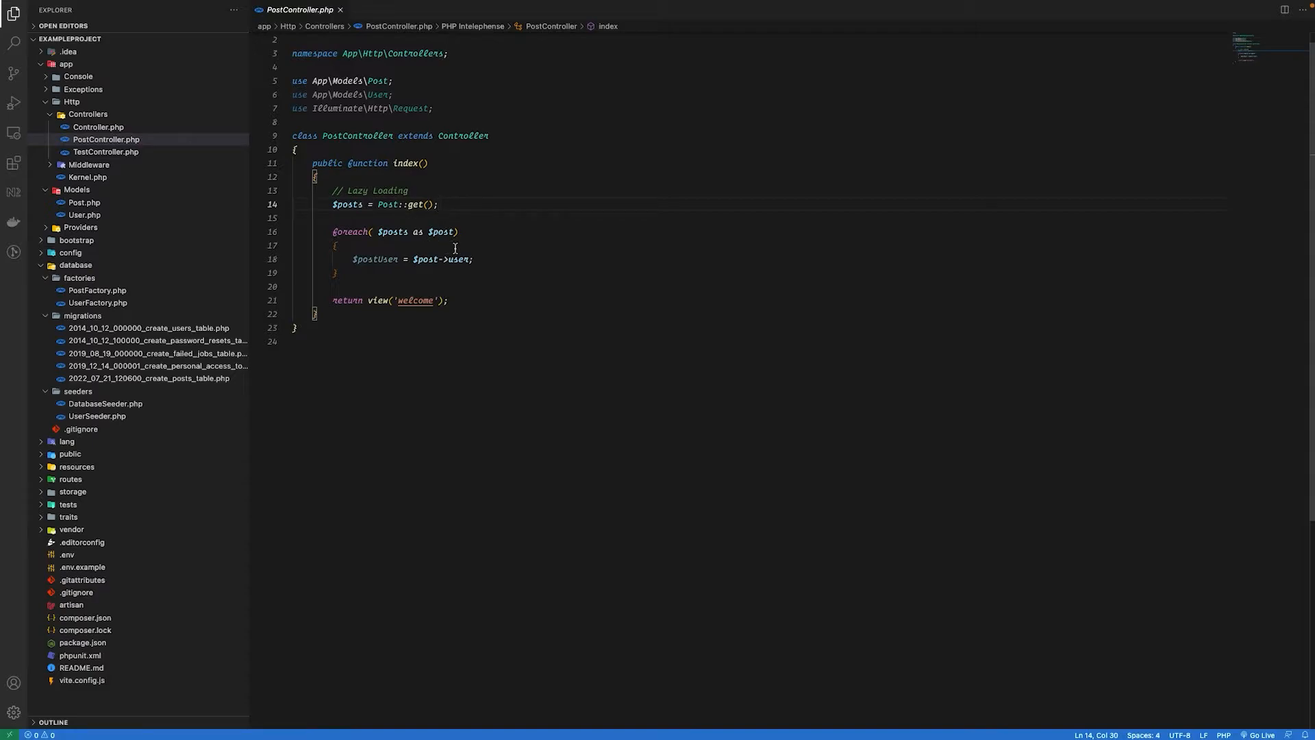
{"action": "double_click", "coordinate": [458, 259]}
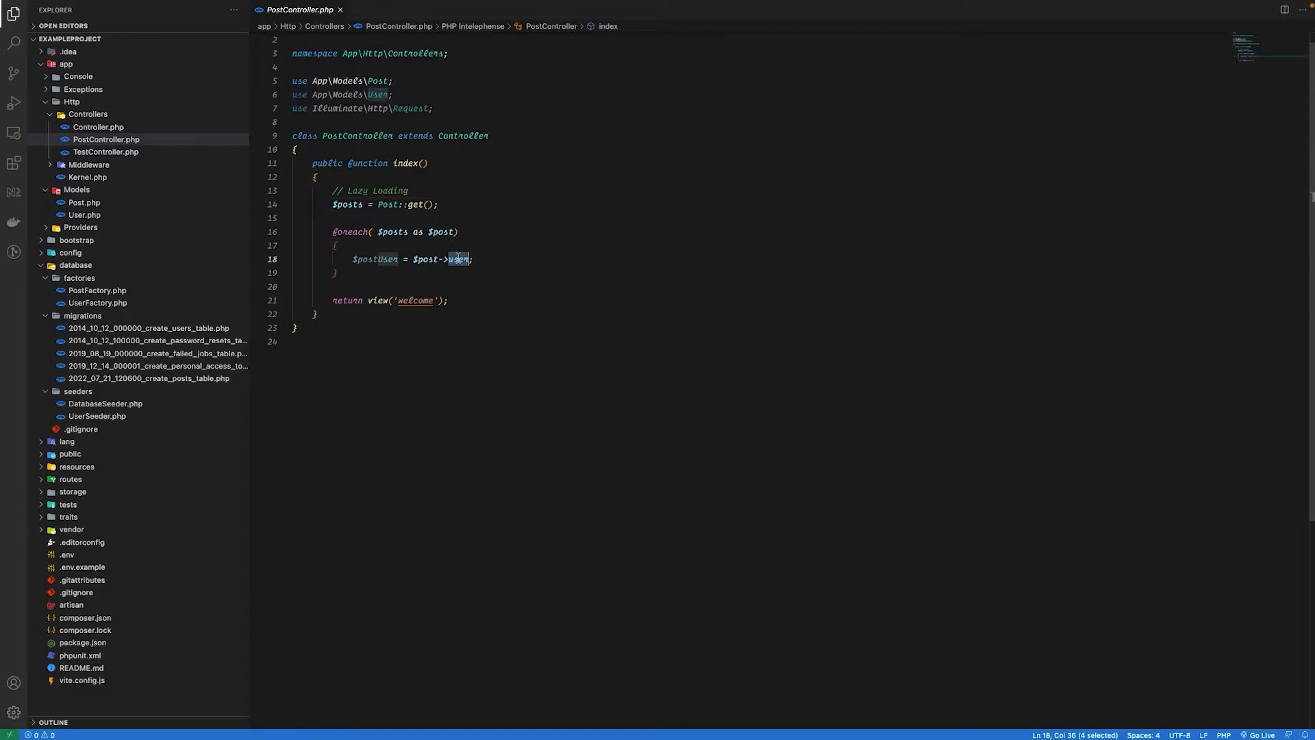
{"action": "mouse_move", "coordinate": [537, 261]}
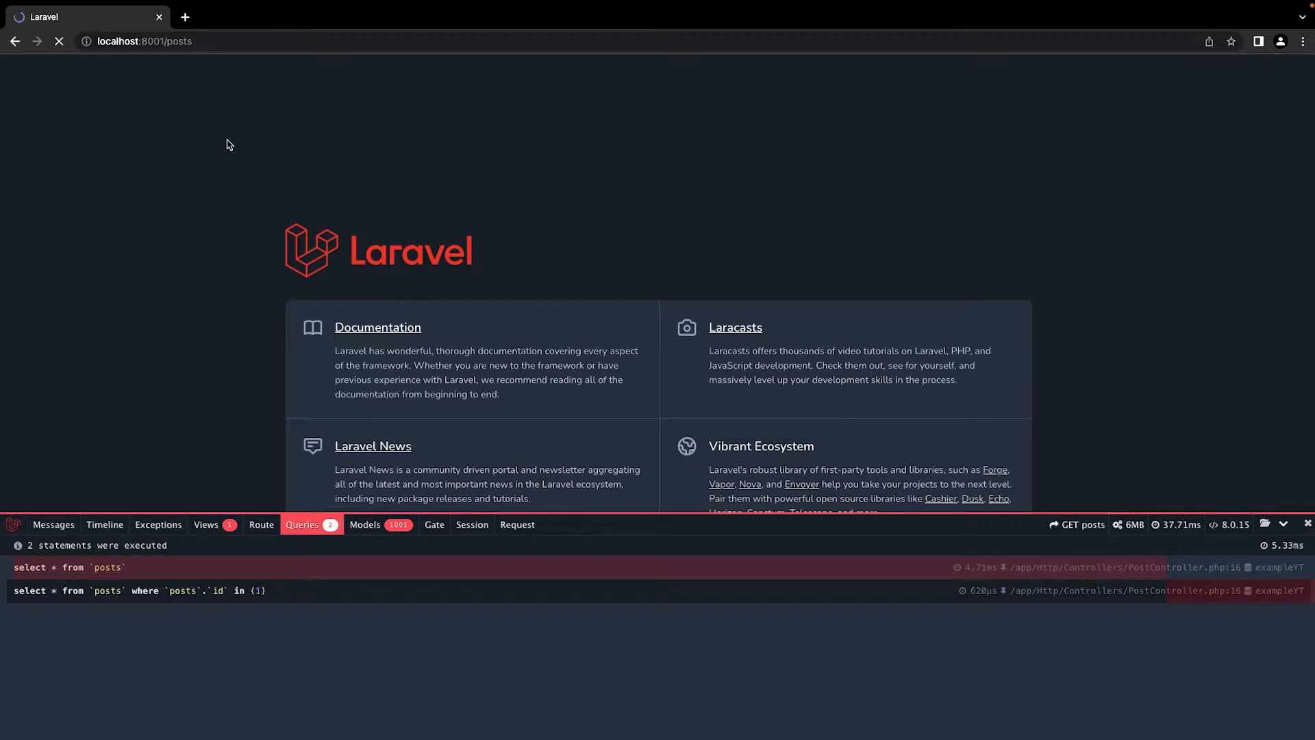
Reveal the two database queries the posts page executed in the debug bar
{"action": "left_click", "coordinate": [59, 41]}
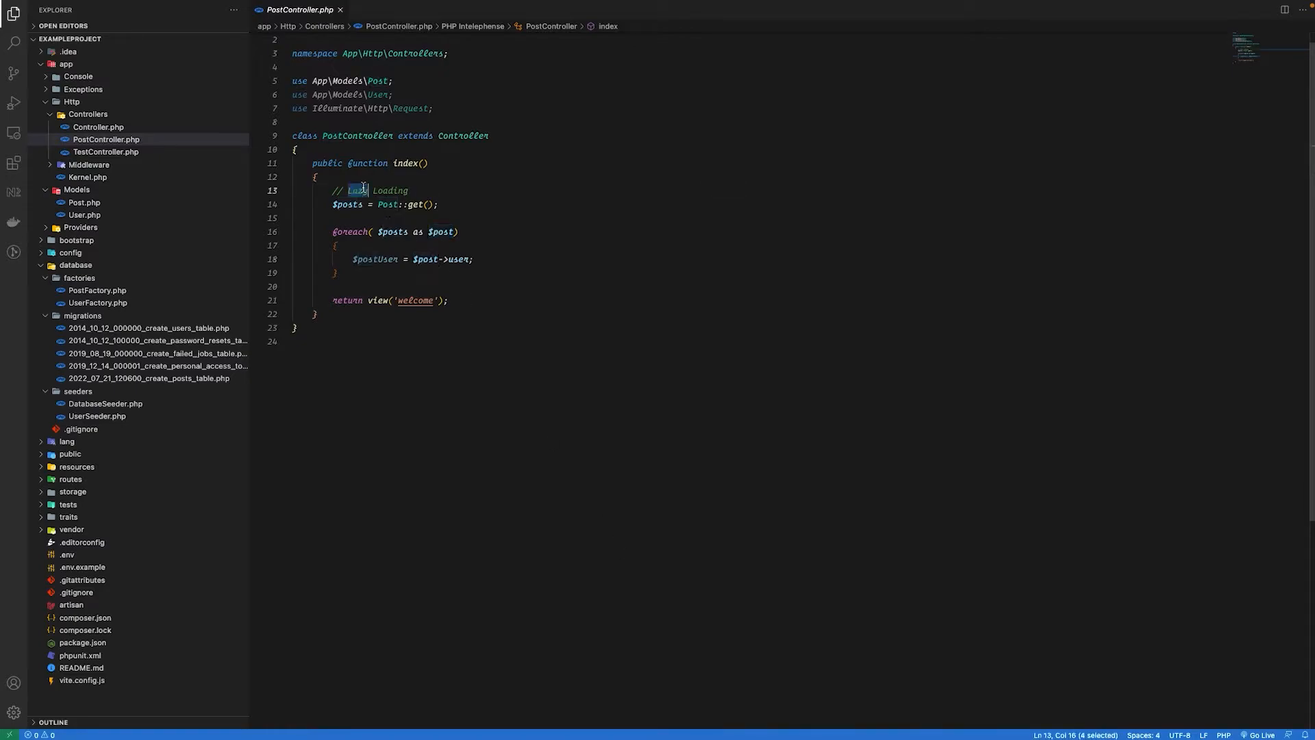
Comment out the lazy block and add an Eager Loading copy using Post::with('user')->get()
{"action": "left_click_drag", "start_coordinate": [331, 204], "coordinate": [474, 259]}
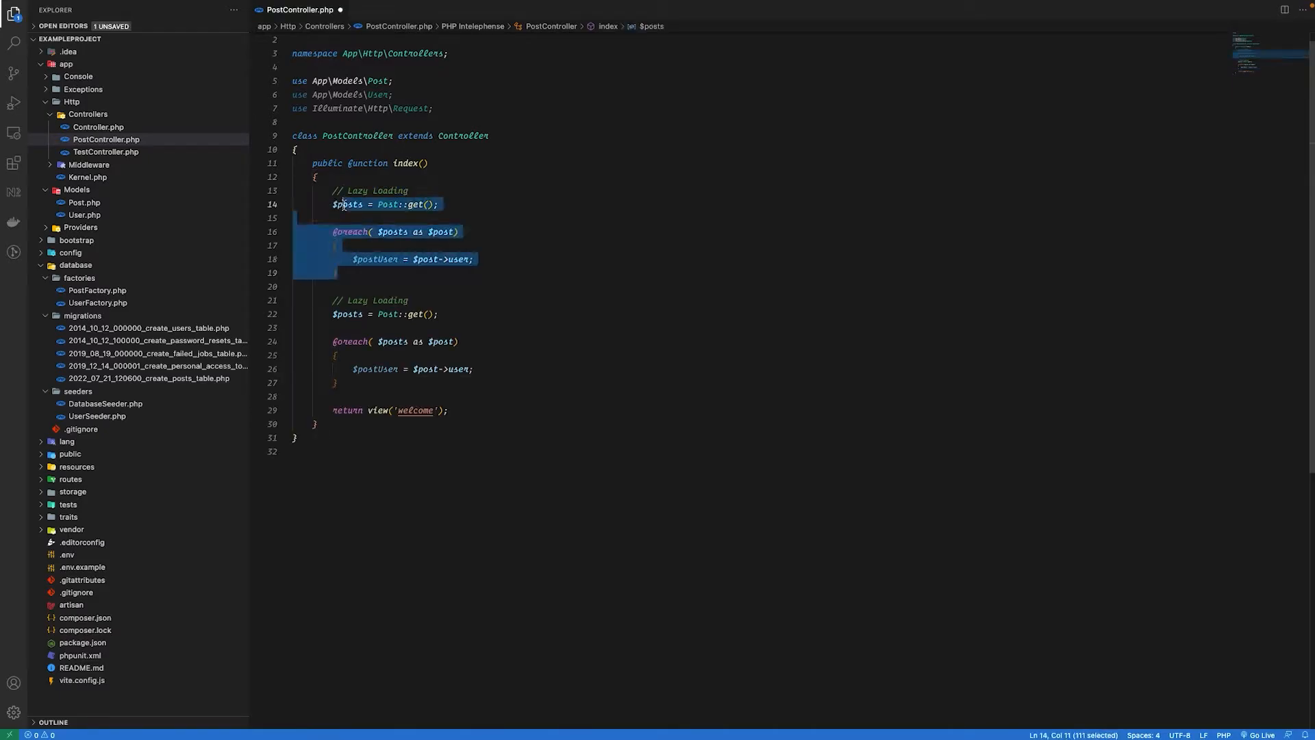
{"action": "key", "text": "ctrl+/"}
{"action": "type", "text": "Eager"}
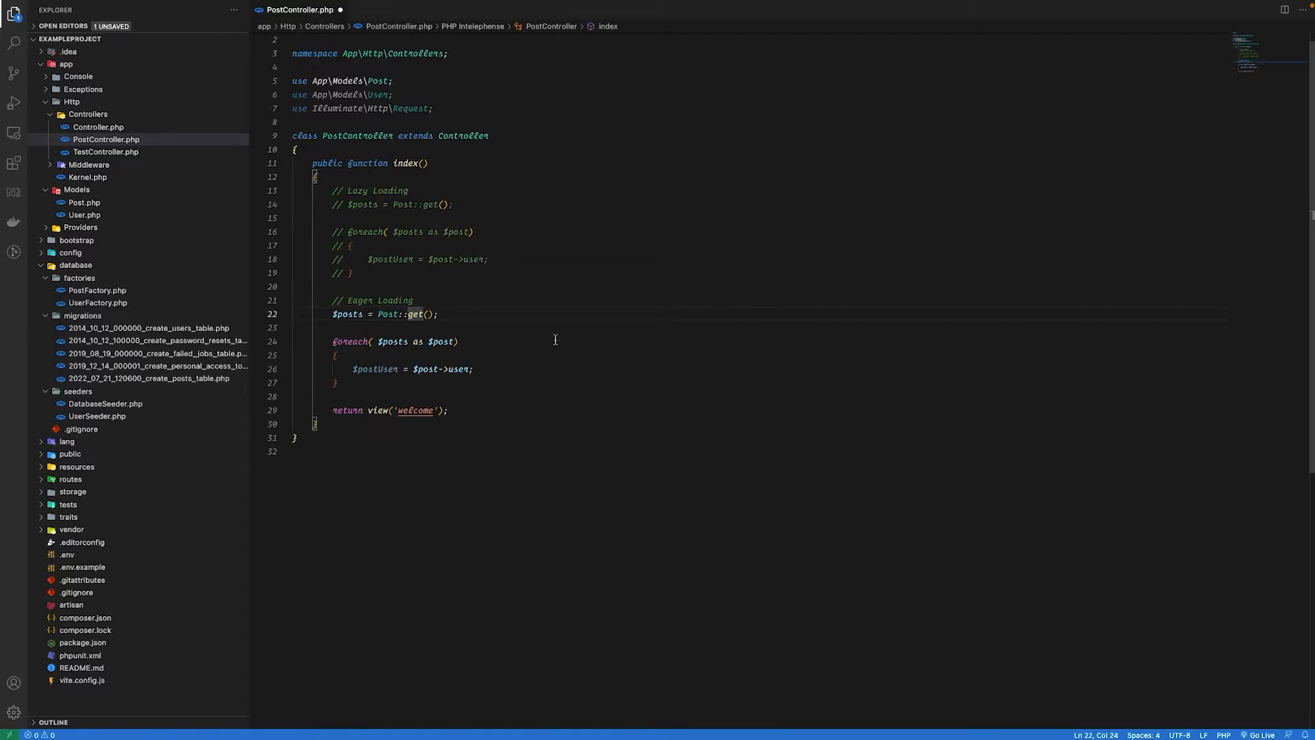
{"action": "type", "text": "with()"}
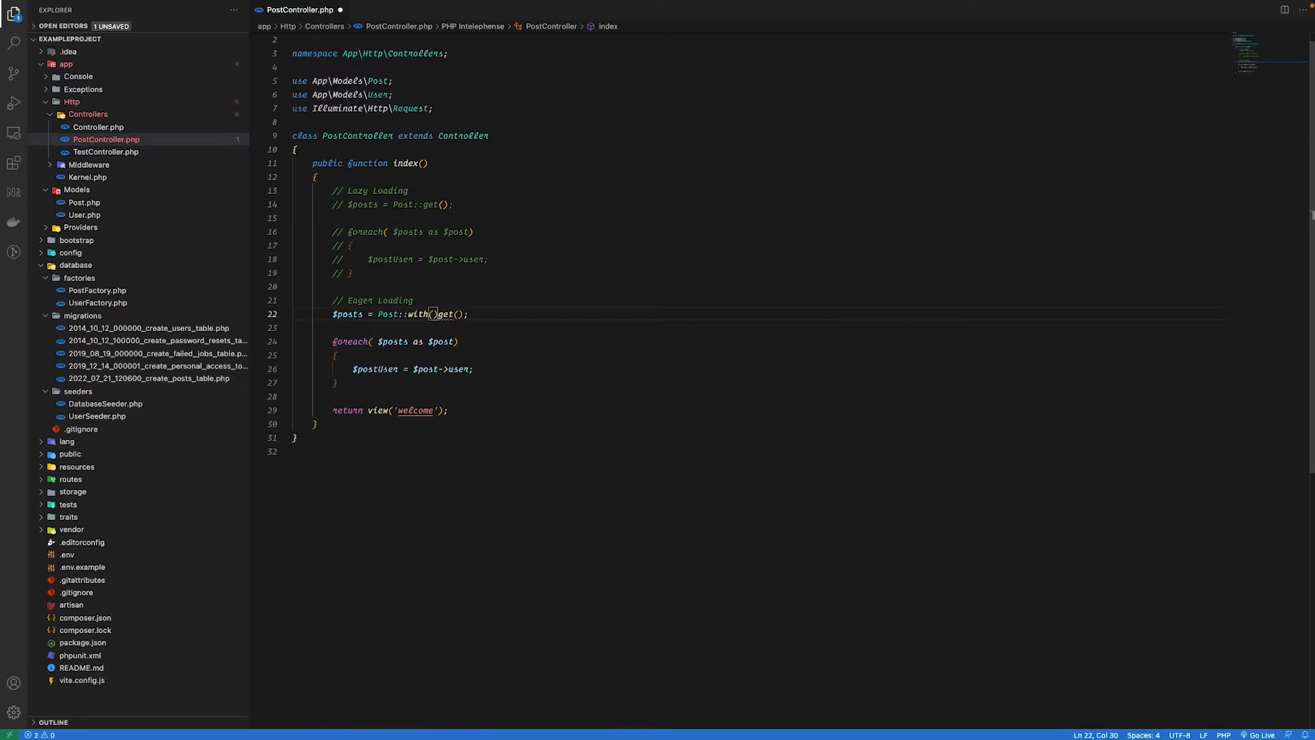
{"action": "type", "text": "->"}
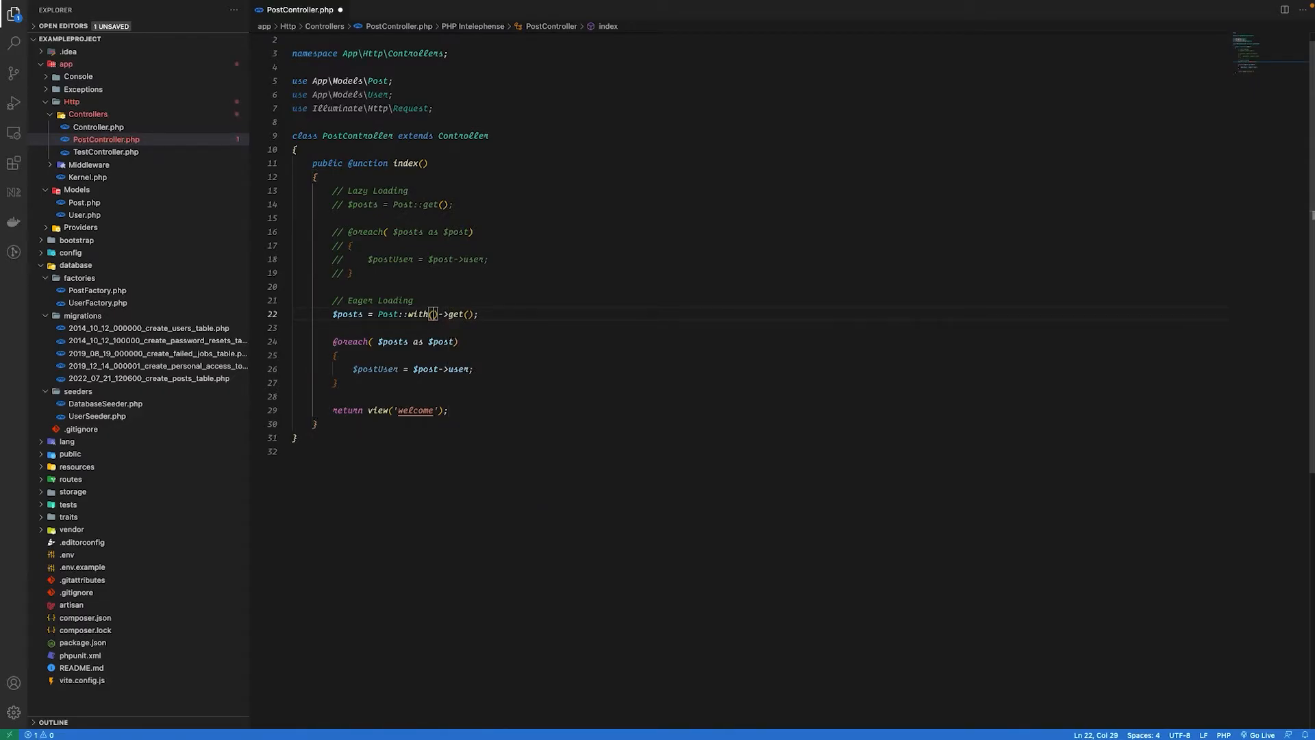
{"action": "type", "text": "'user'"}
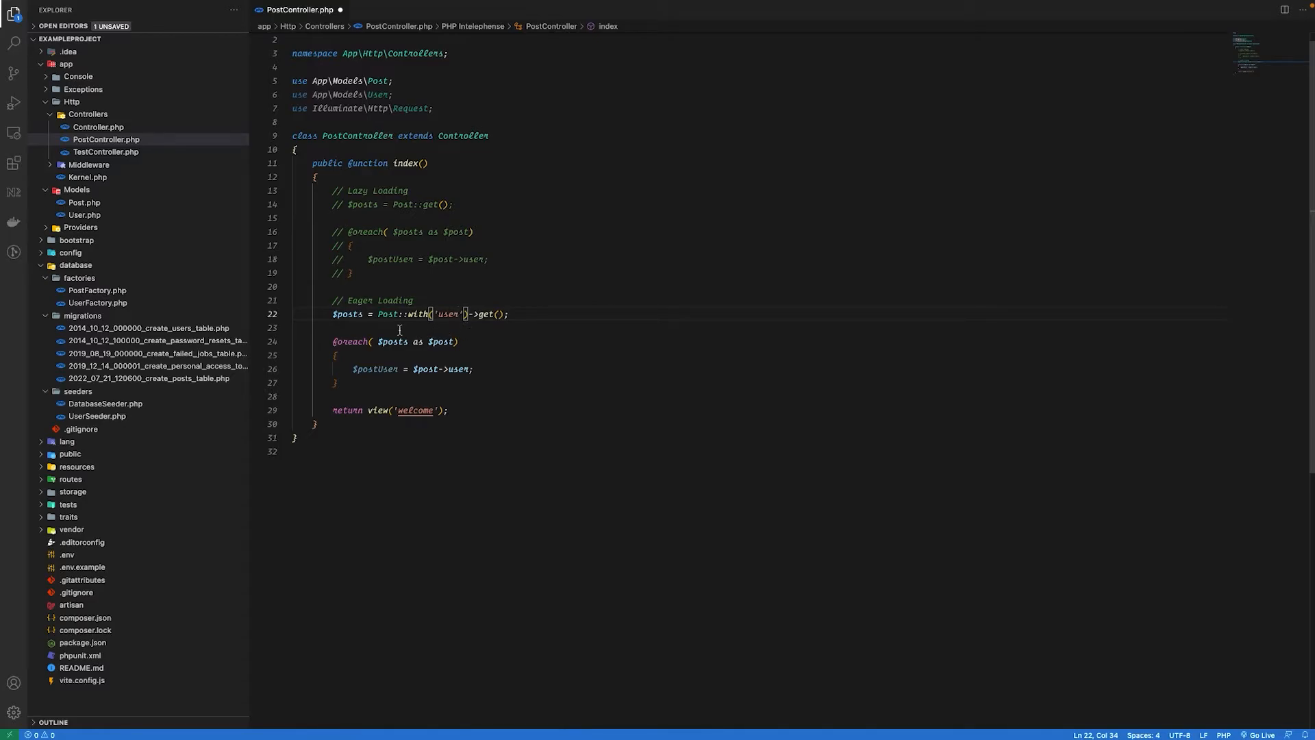
{"action": "mouse_move", "coordinate": [460, 336]}
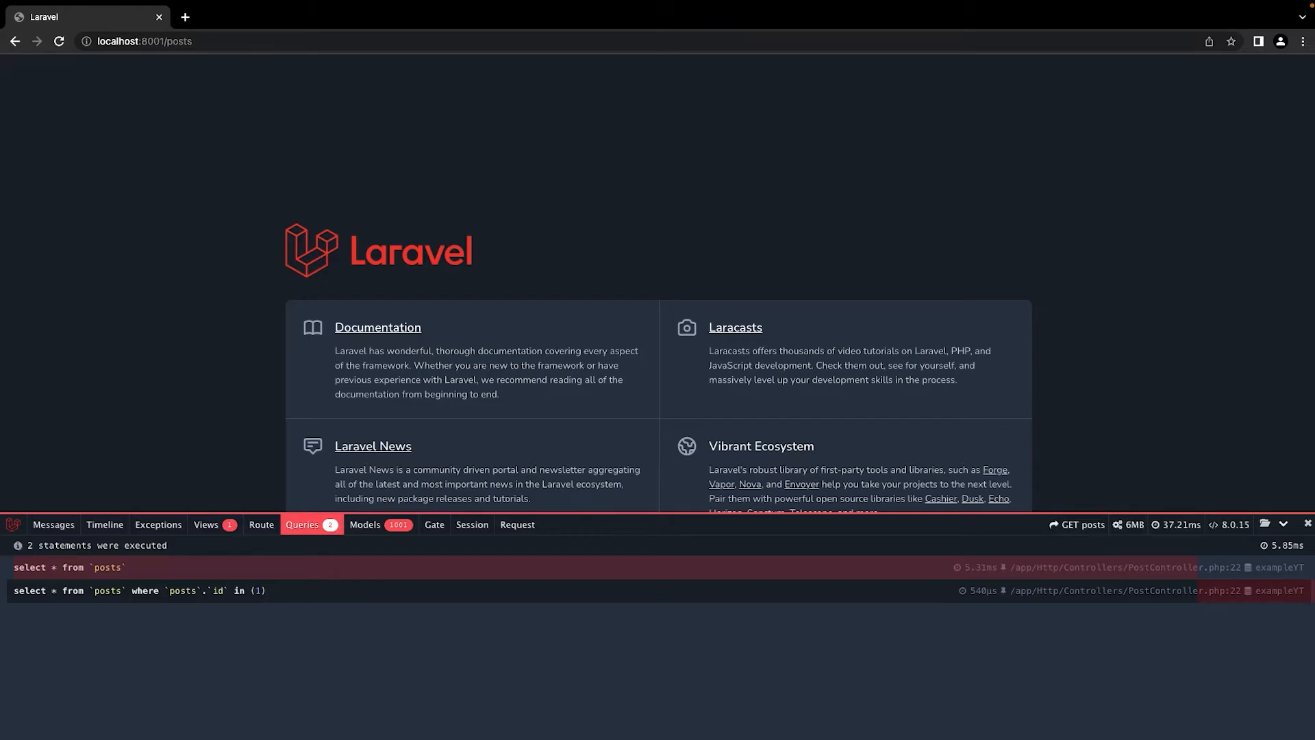
{"action": "mouse_move", "coordinate": [741, 465]}
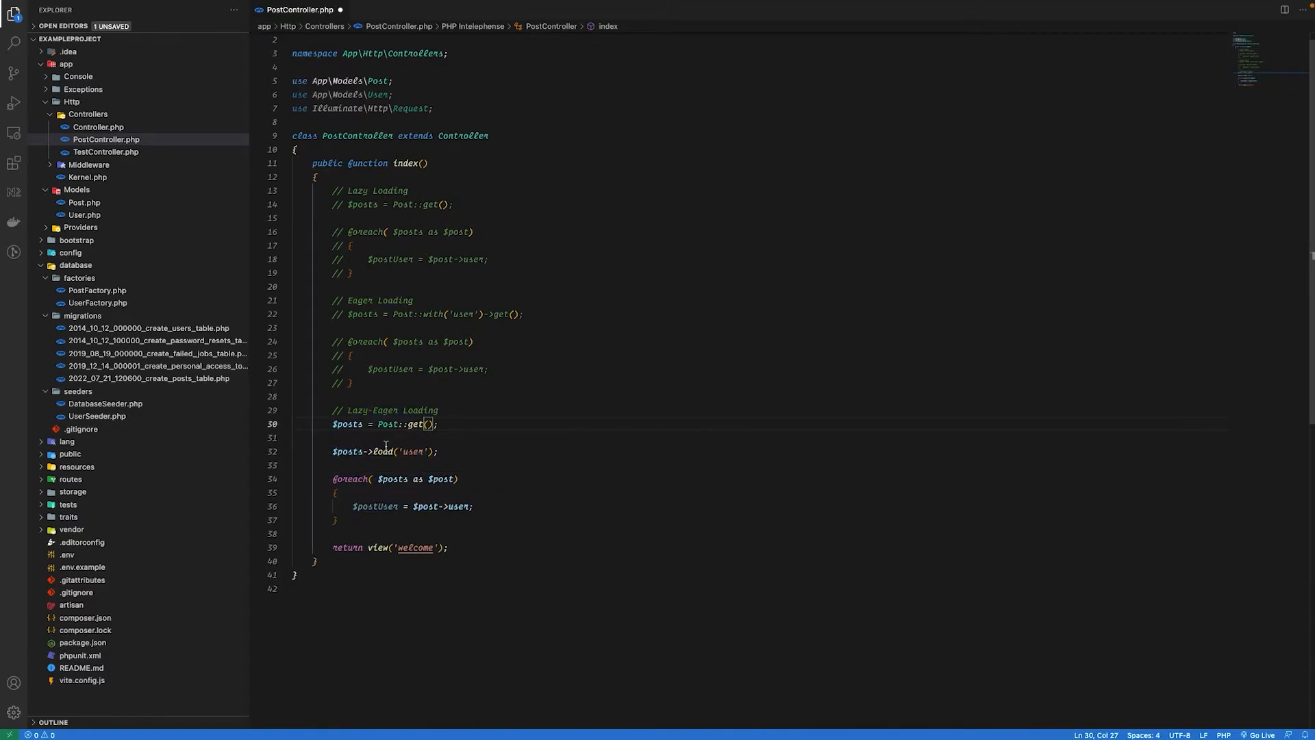
Select the load call in the new Lazy-Eager Loading block
{"action": "double_click", "coordinate": [383, 451]}
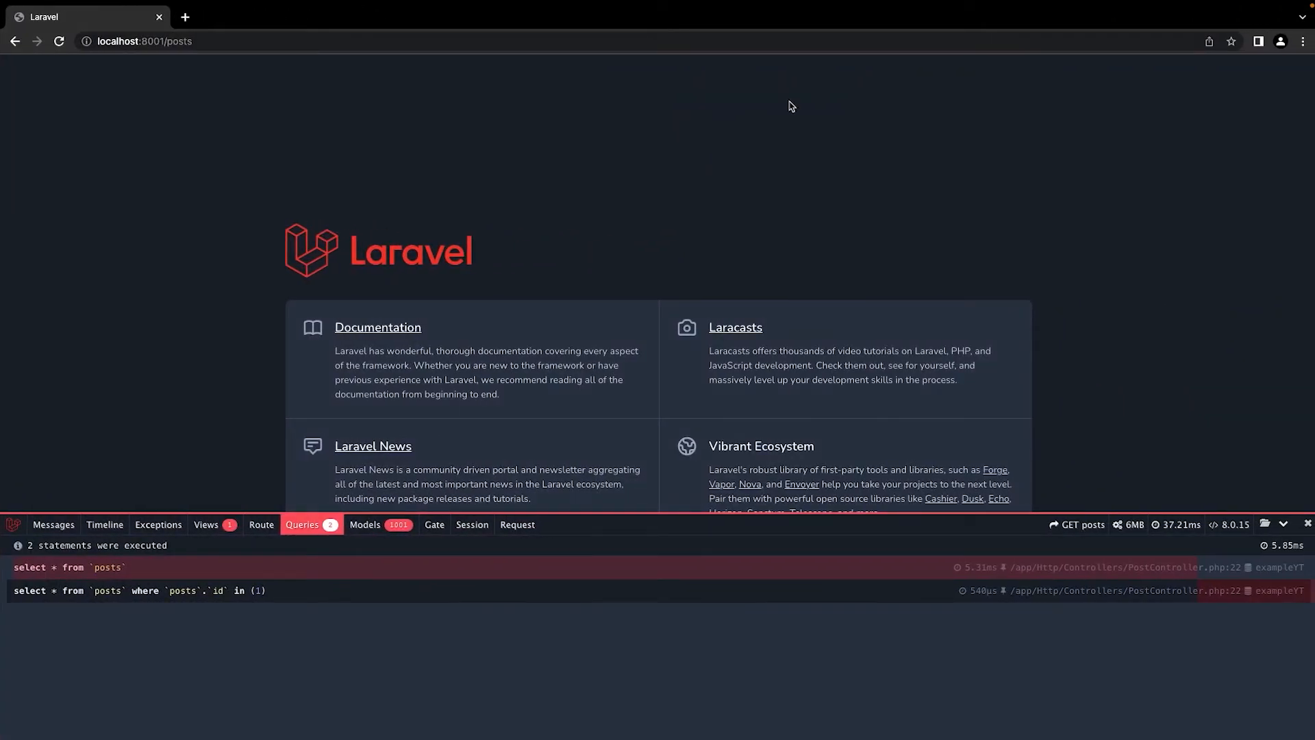
{"action": "mouse_move", "coordinate": [490, 311]}
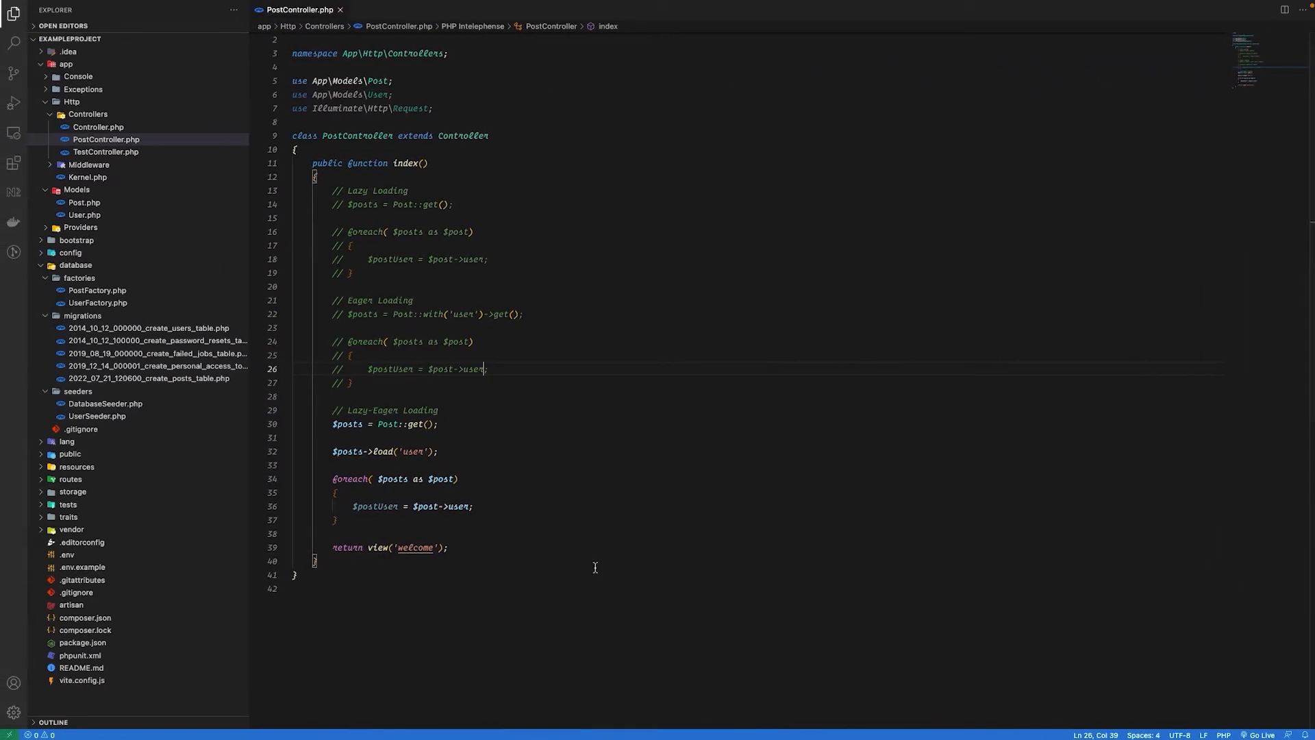
{"action": "mouse_move", "coordinate": [450, 261]}
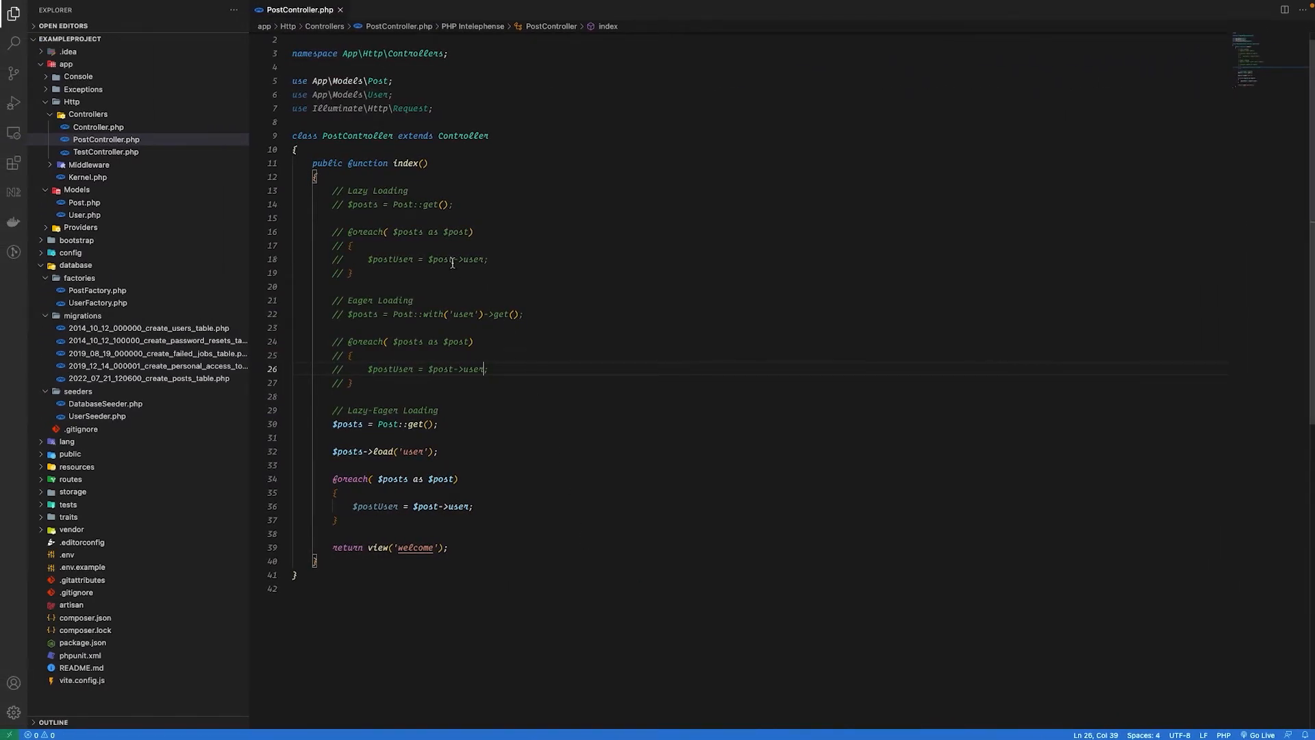
Select the Lazy-Eager Loading block for review, then focus inside its load('user') call
{"action": "left_click_drag", "start_coordinate": [332, 189], "coordinate": [352, 273]}
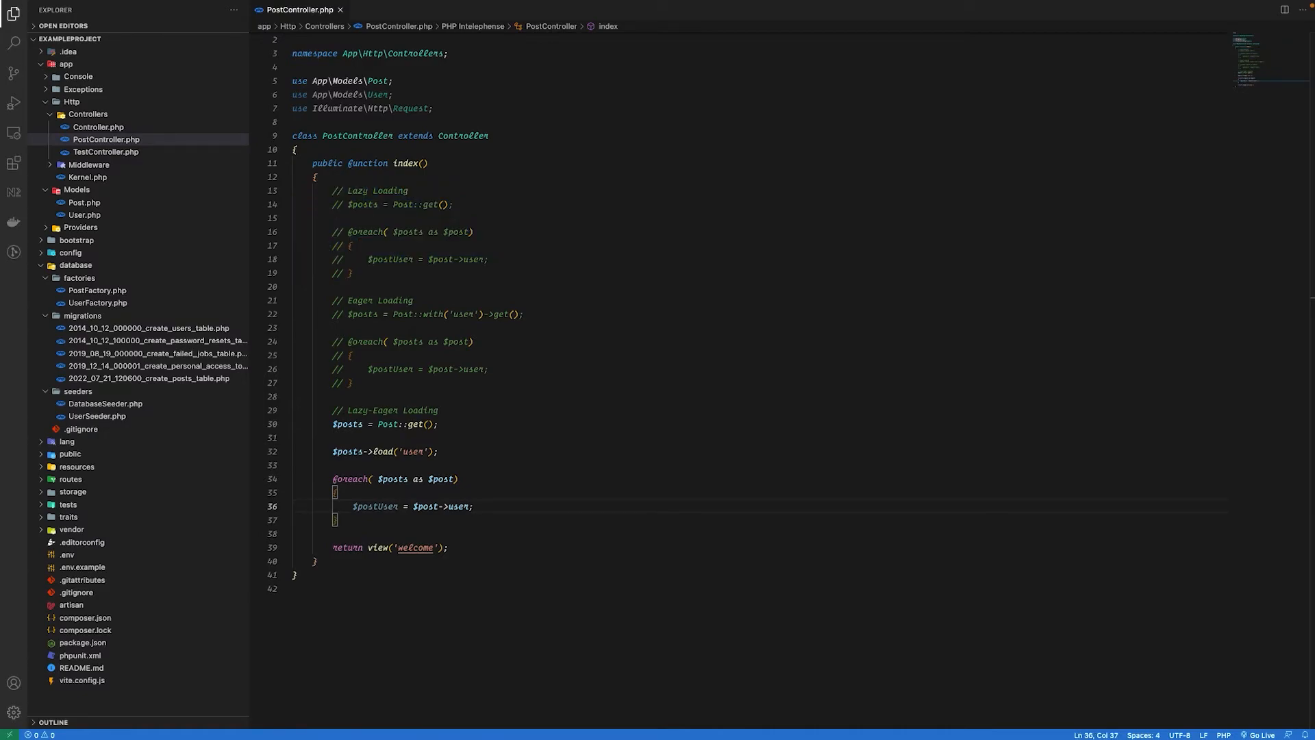
{"action": "mouse_move", "coordinate": [486, 604]}
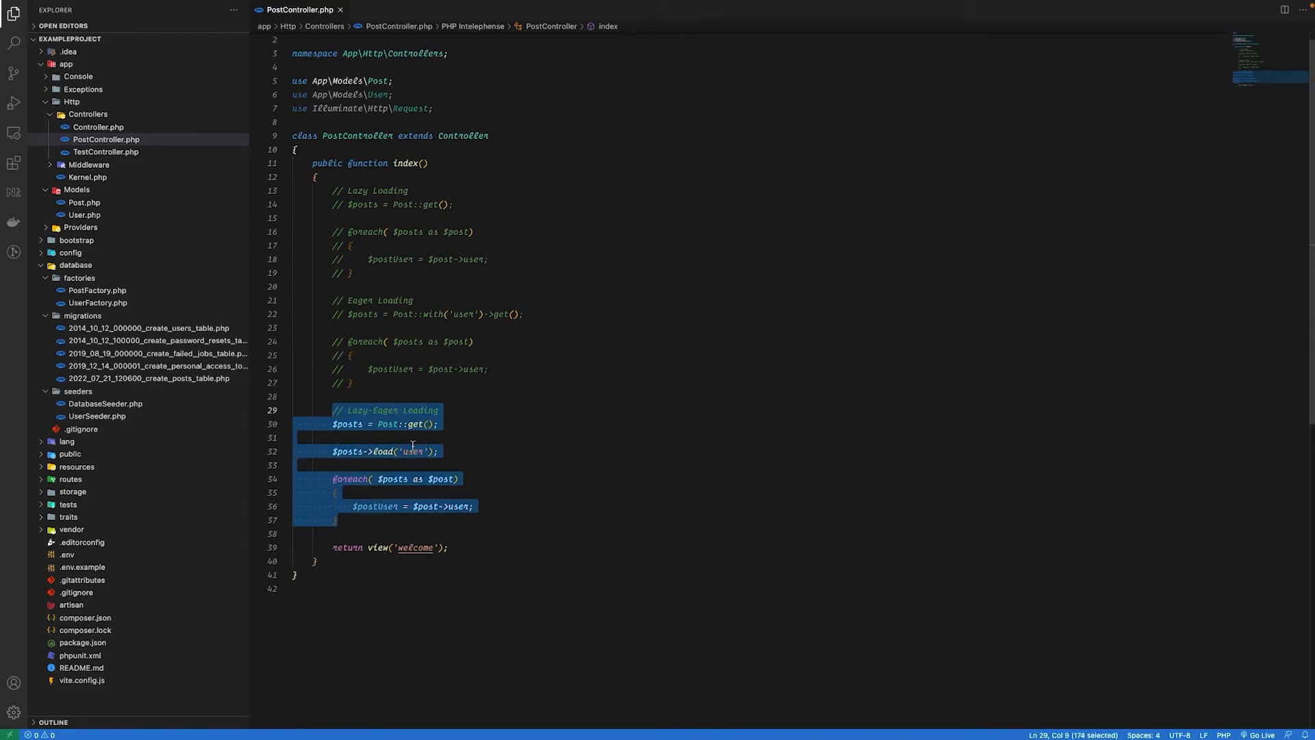
{"action": "left_click", "coordinate": [406, 451]}
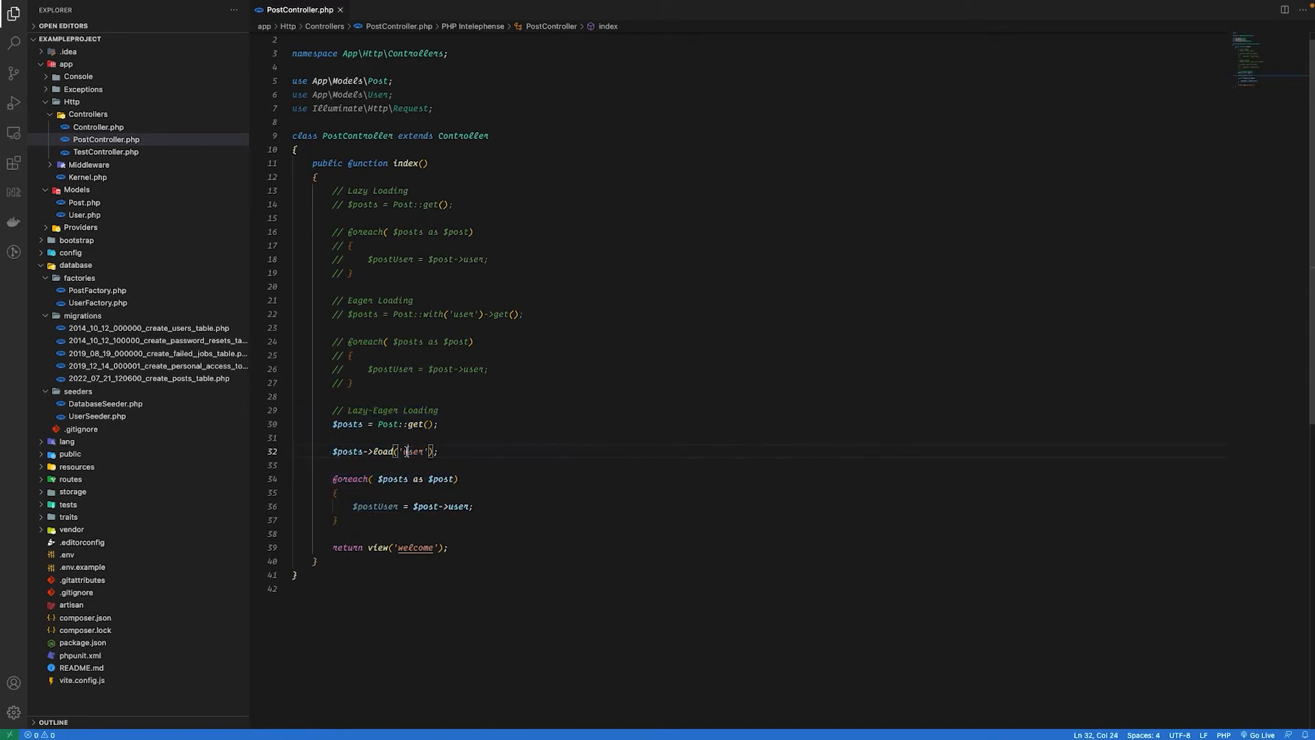